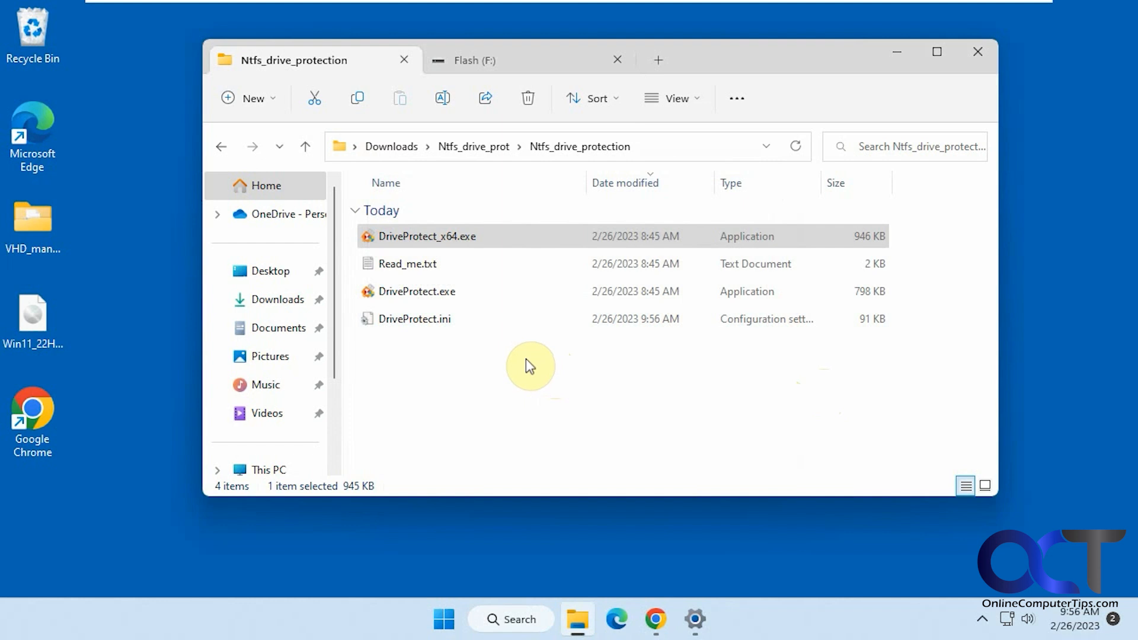
mouse_move(527, 344)
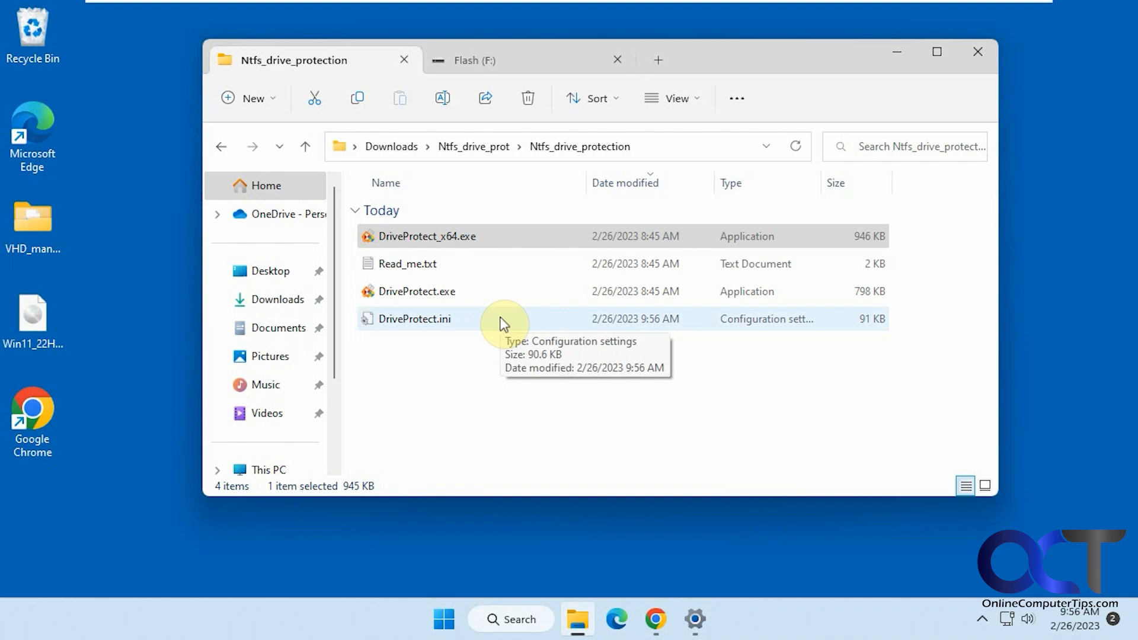
Launch DriveProtect_x64 as admin and start write-protecting drive F: keeping _Unprotected exempt.
double_click(426, 235)
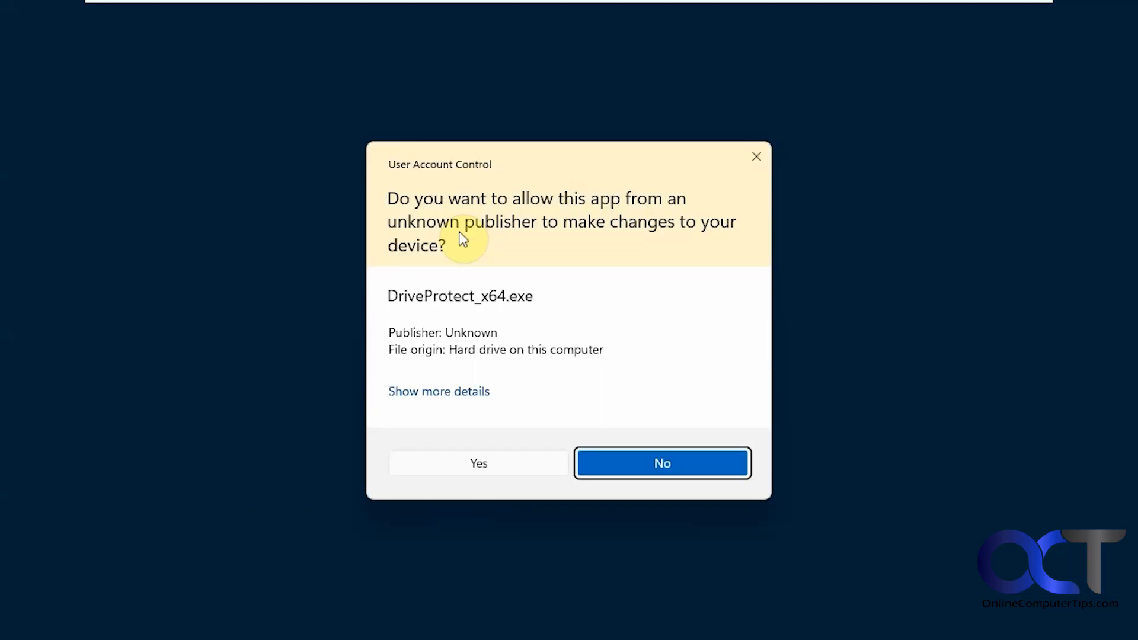
click(477, 463)
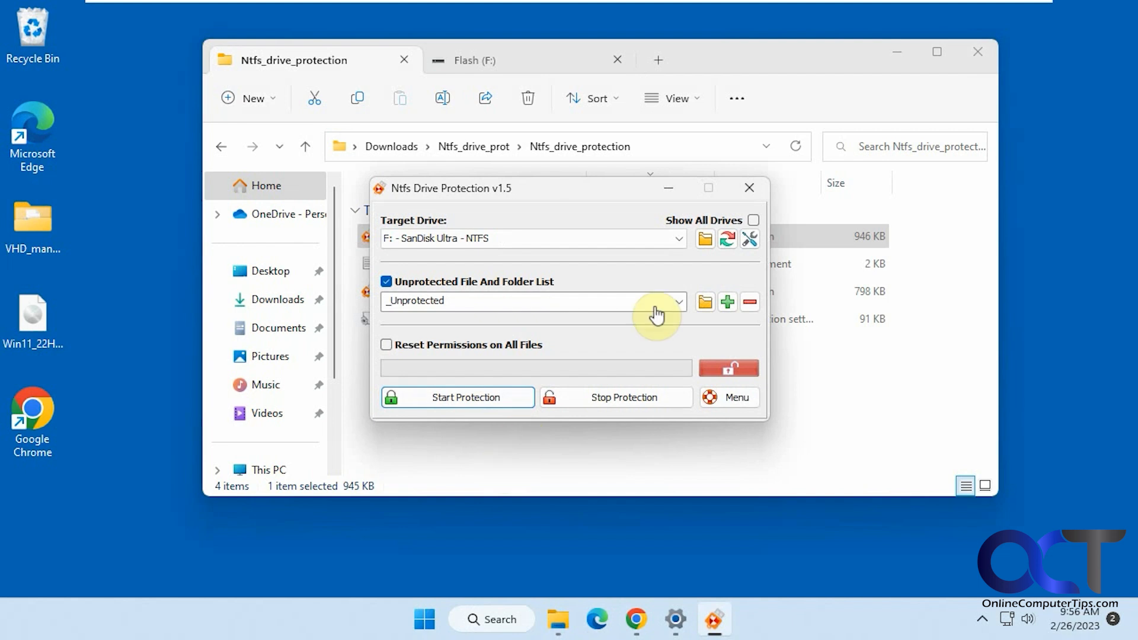
mouse_move(431, 240)
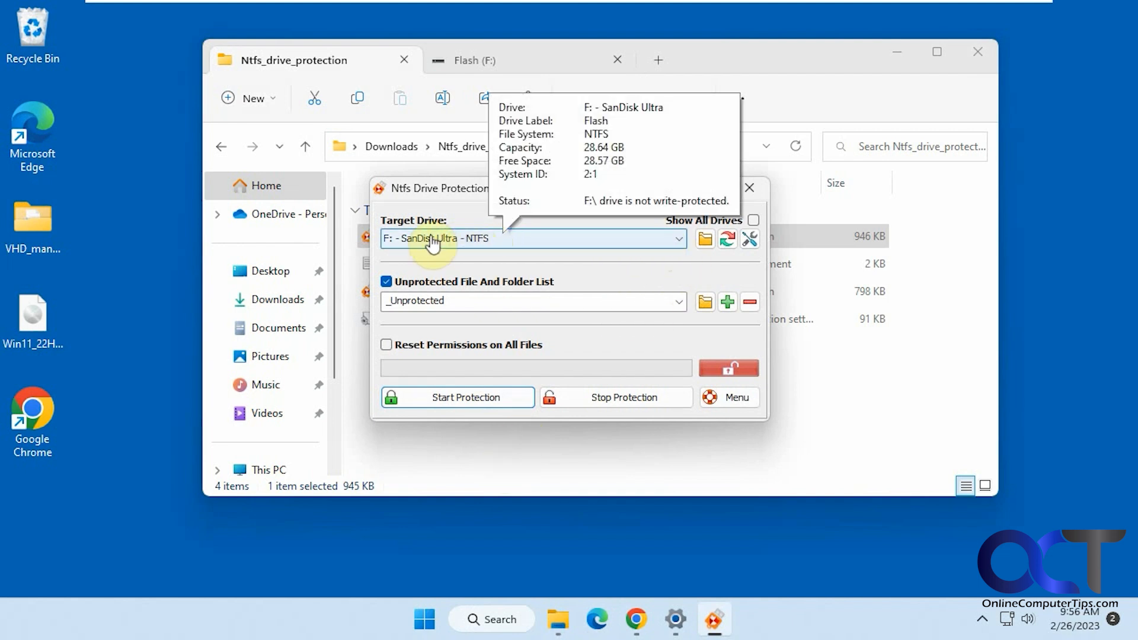
mouse_move(538, 266)
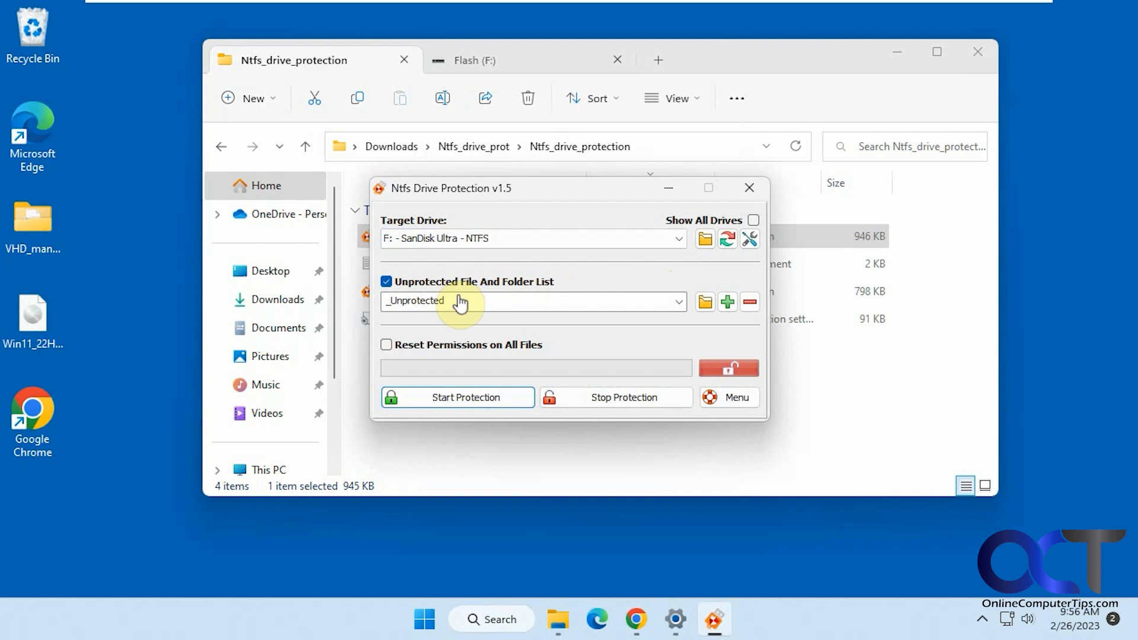
mouse_move(398, 287)
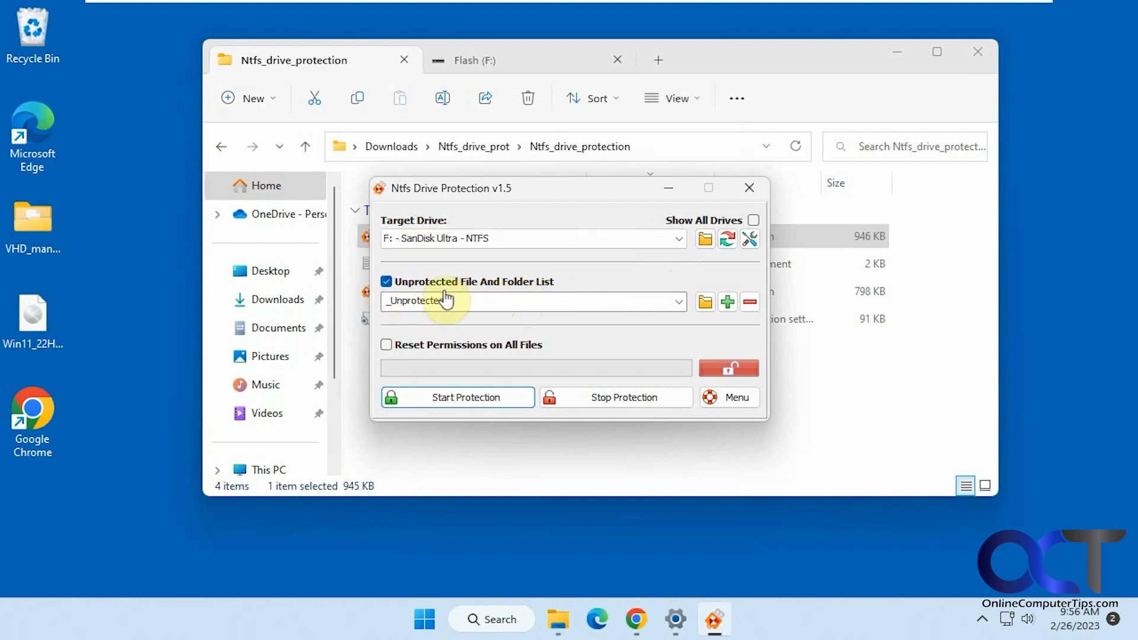
mouse_move(524, 300)
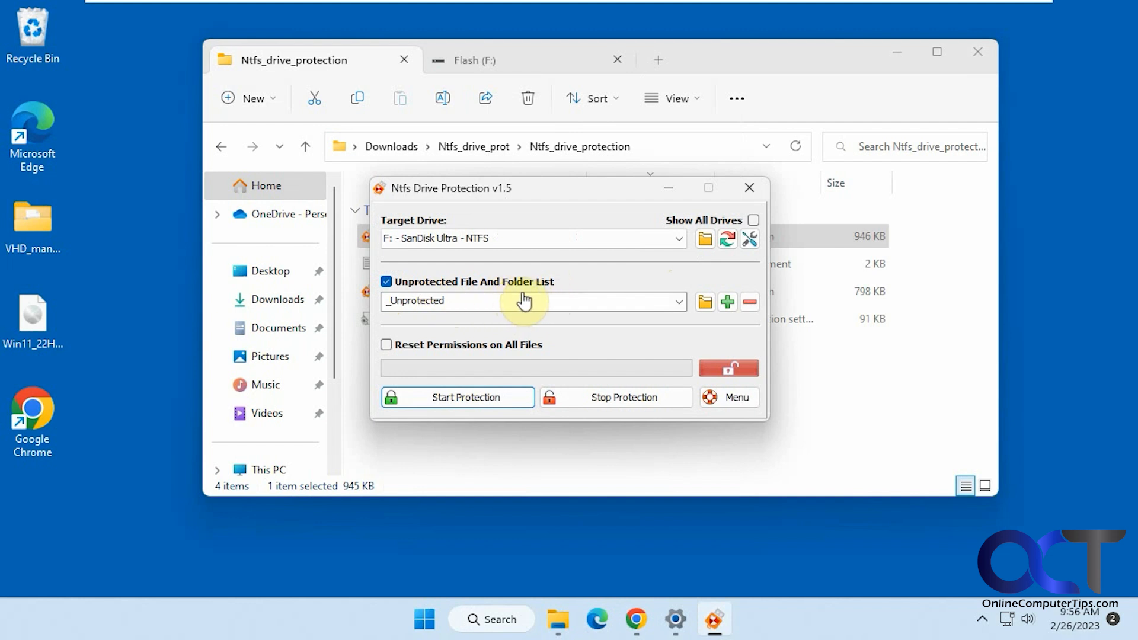
mouse_move(572, 305)
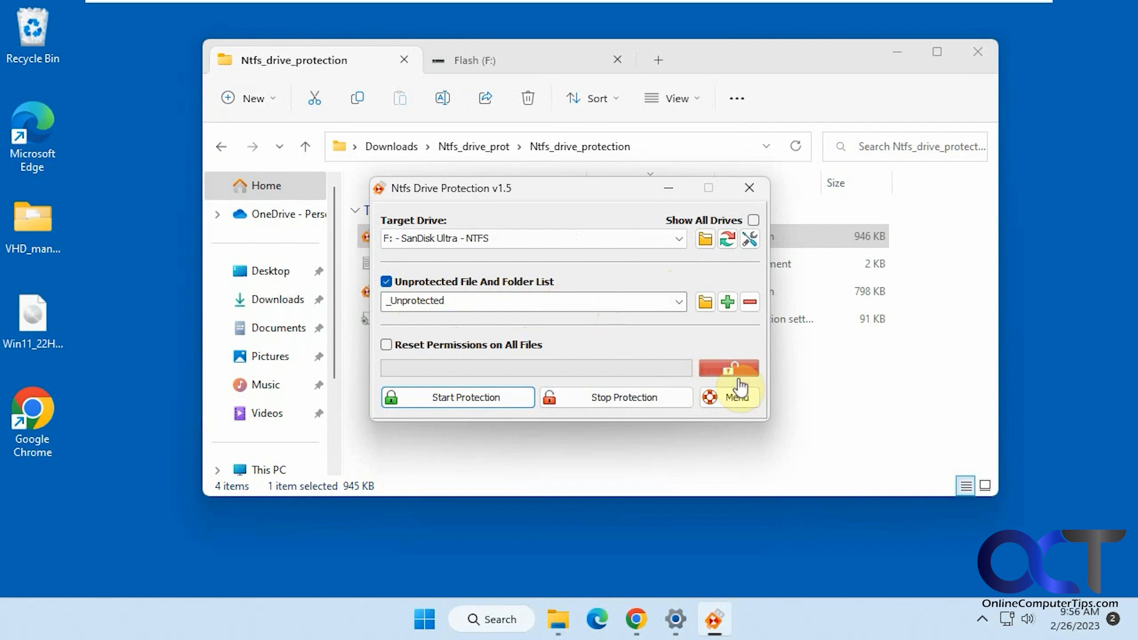
mouse_move(728, 370)
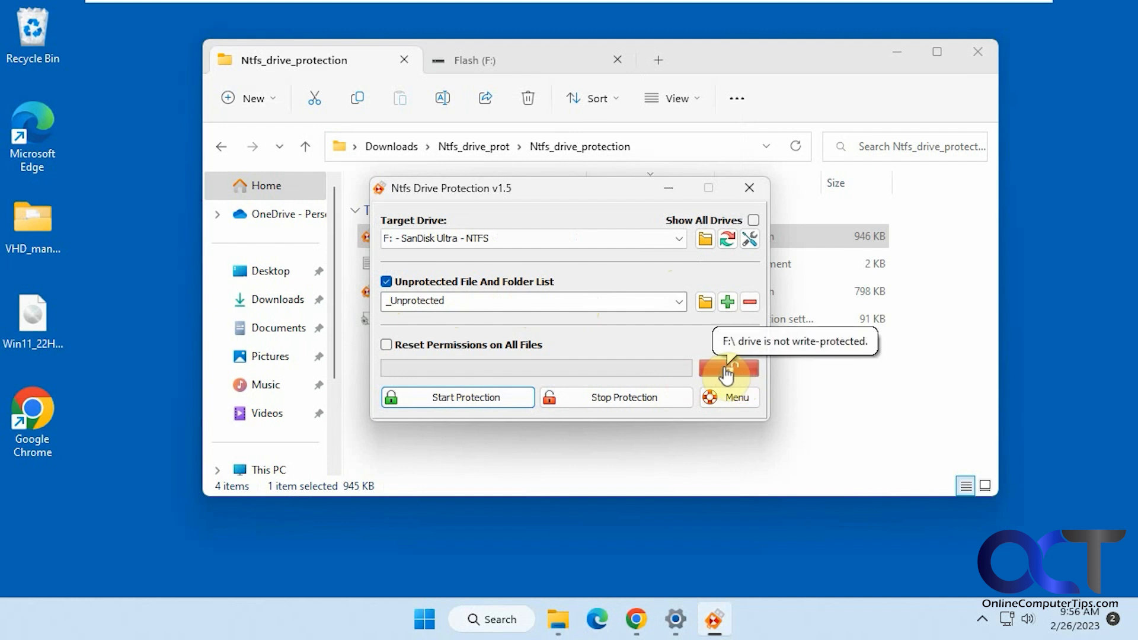
click(457, 397)
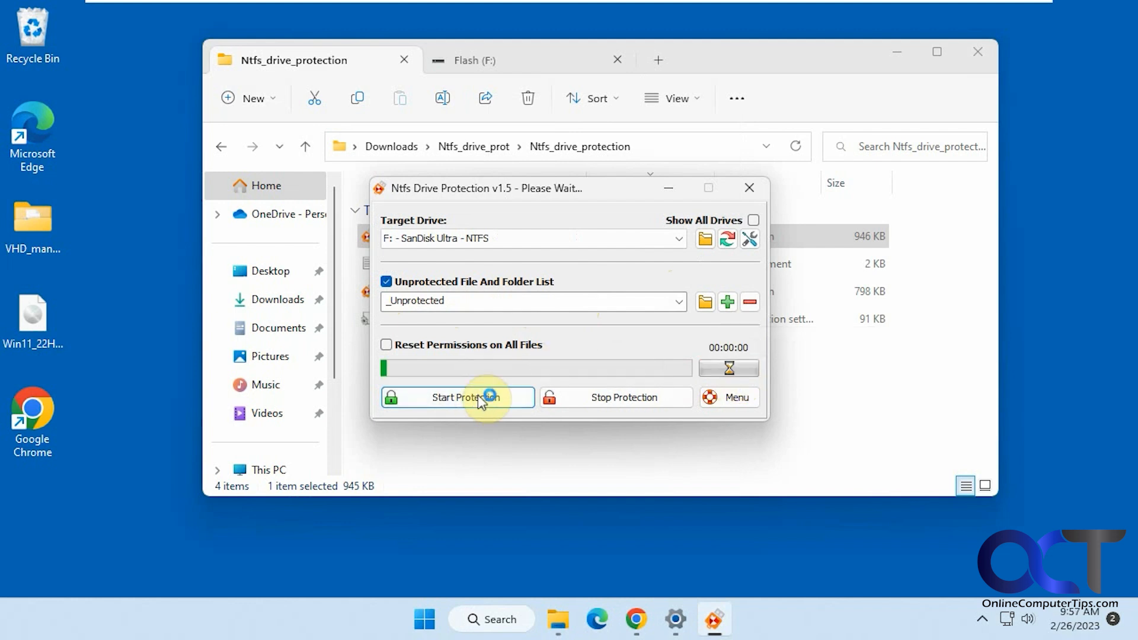
click(456, 397)
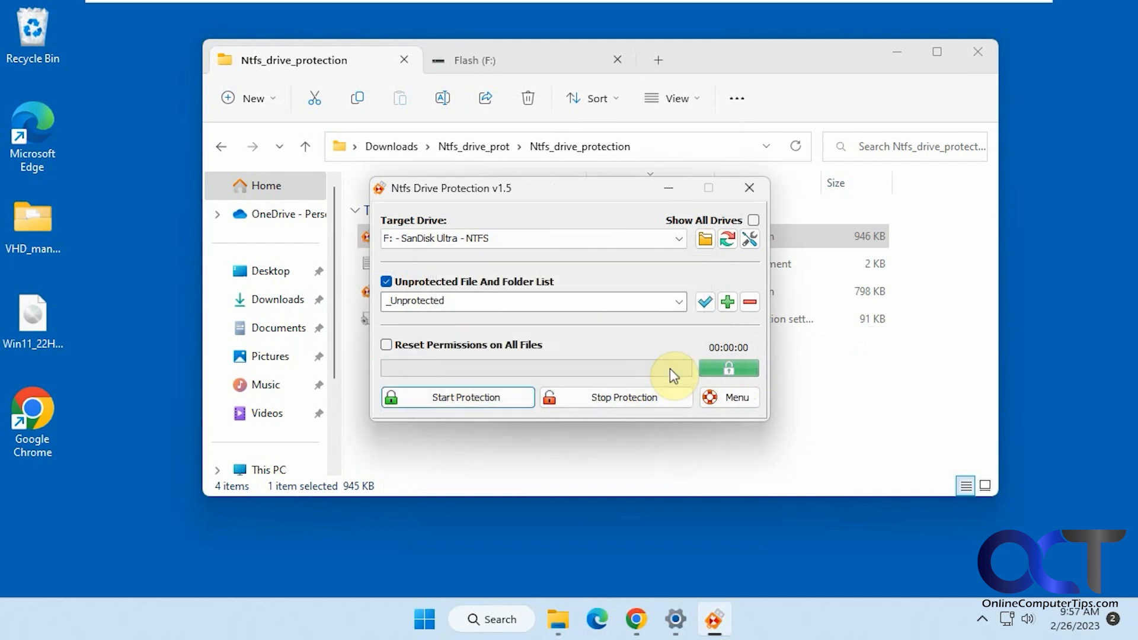
click(472, 61)
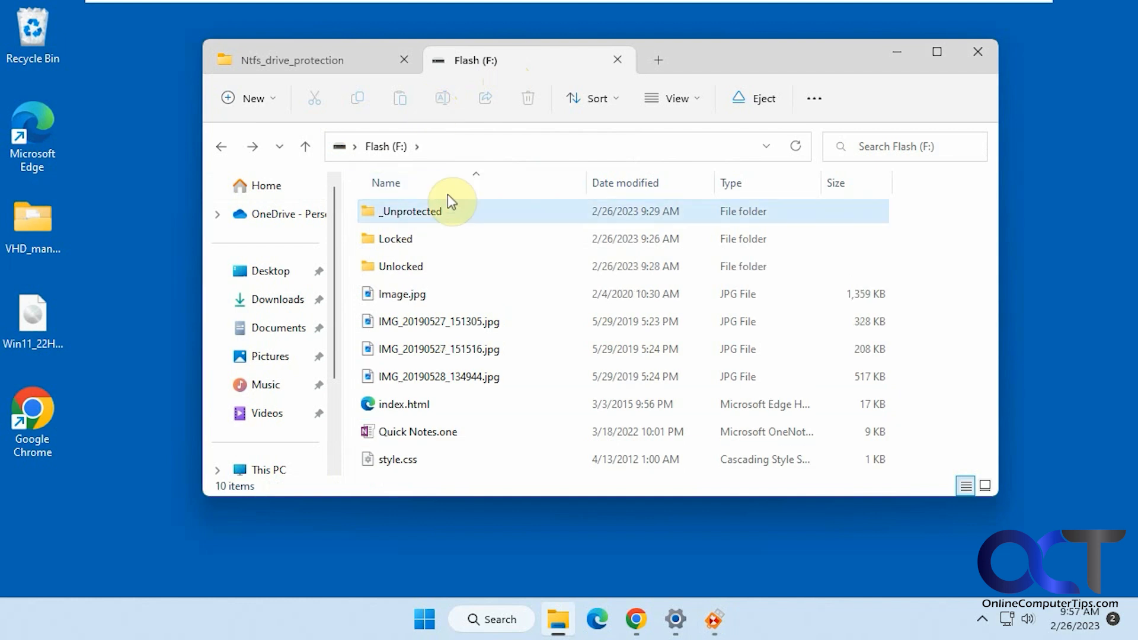
mouse_move(420, 211)
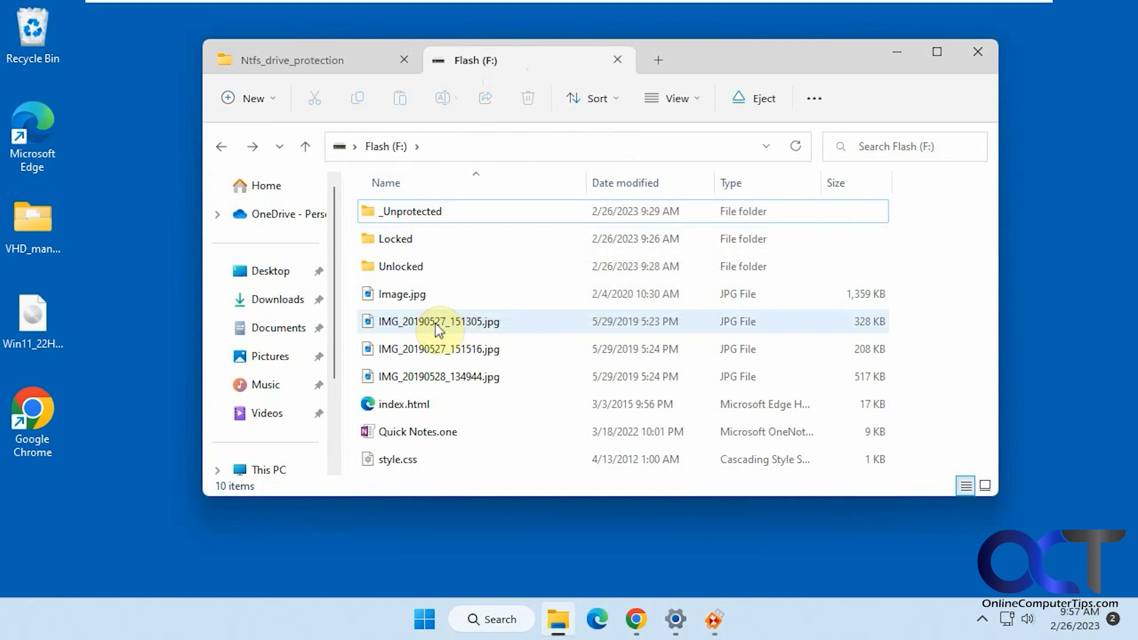
Attempt to delete IMG_20190527_151305.jpg on F:, get permission denied, and cancel leaving it in place.
click(437, 321)
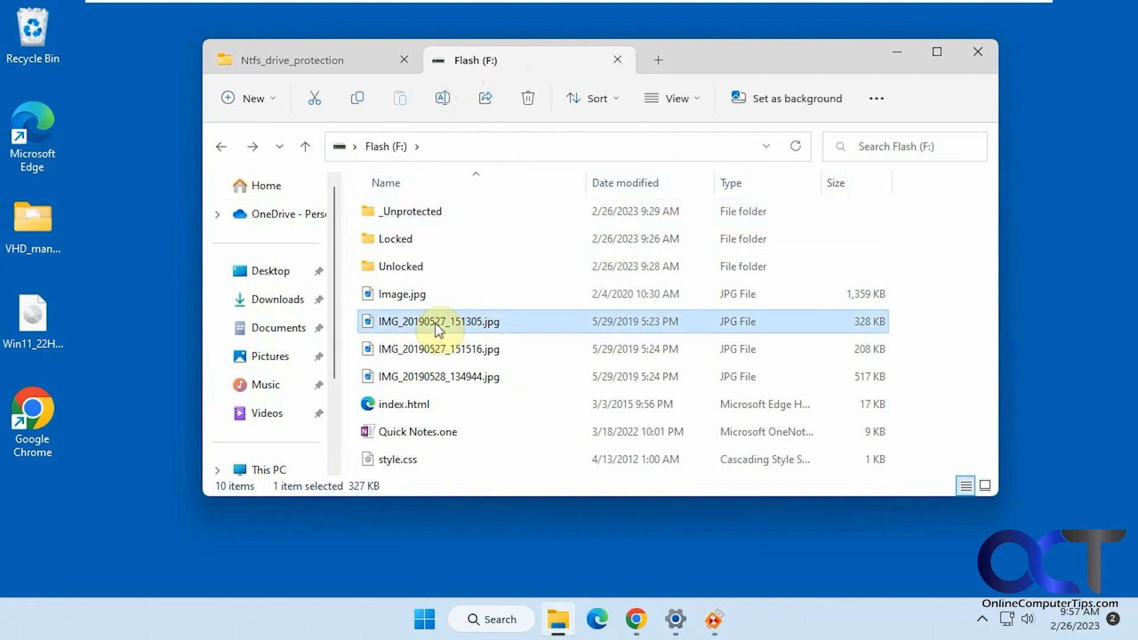
right_click(439, 321)
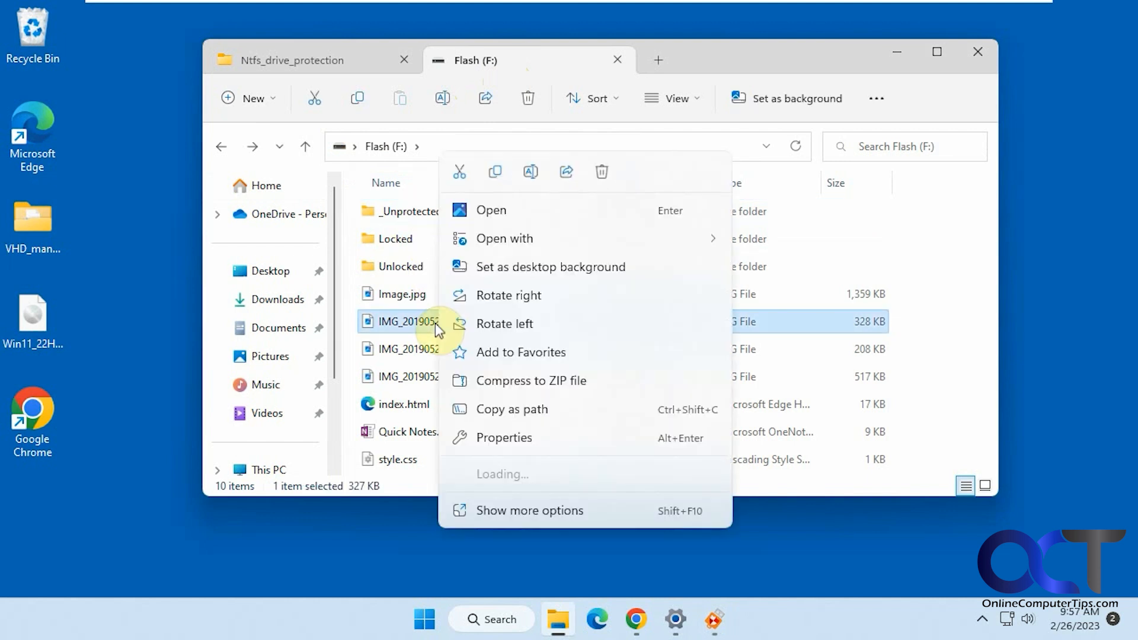
click(529, 510)
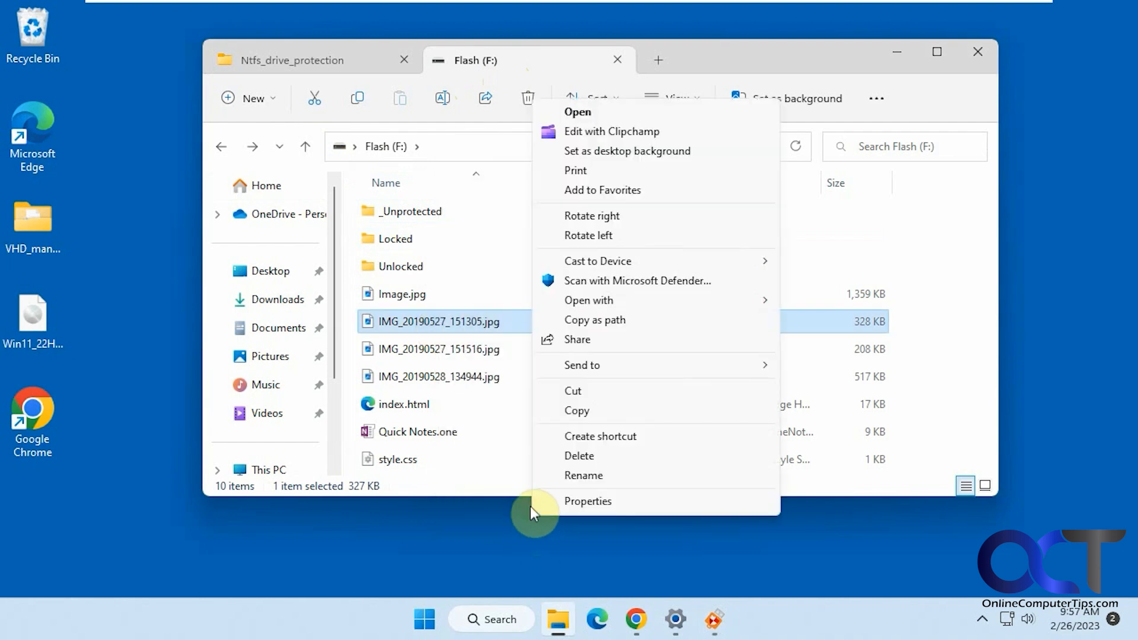
click(579, 455)
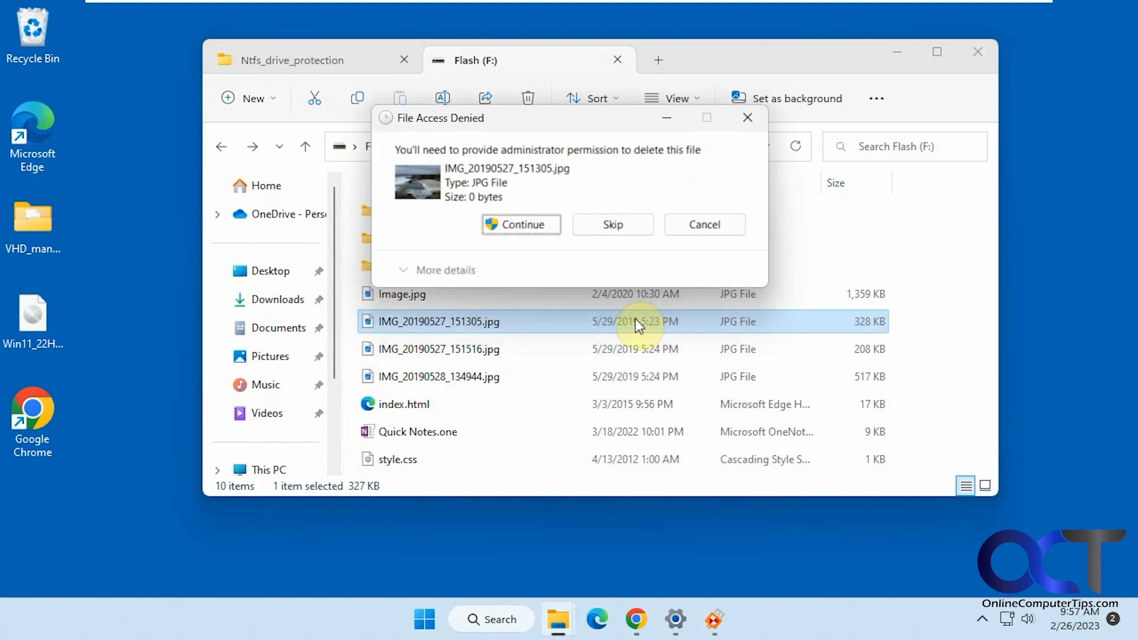
click(520, 223)
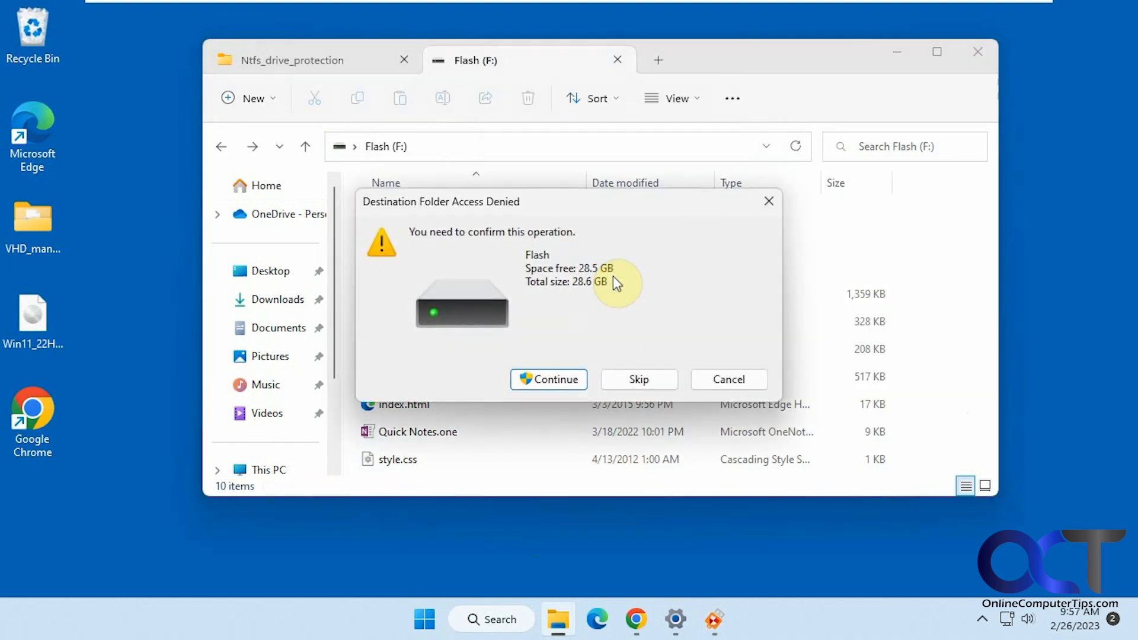
click(547, 379)
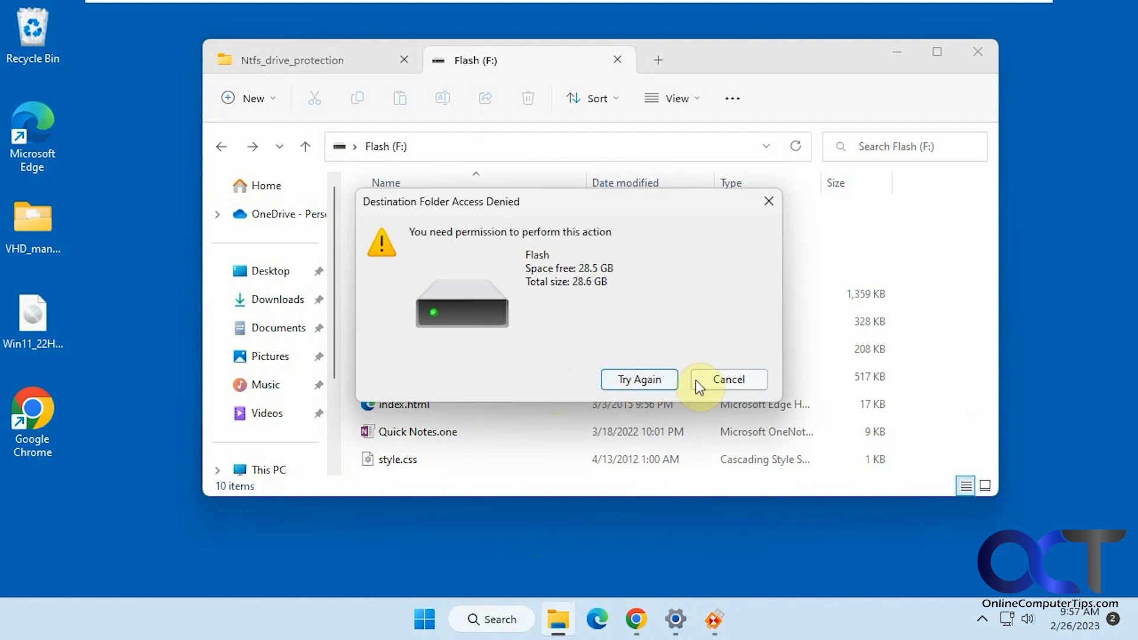
click(727, 379)
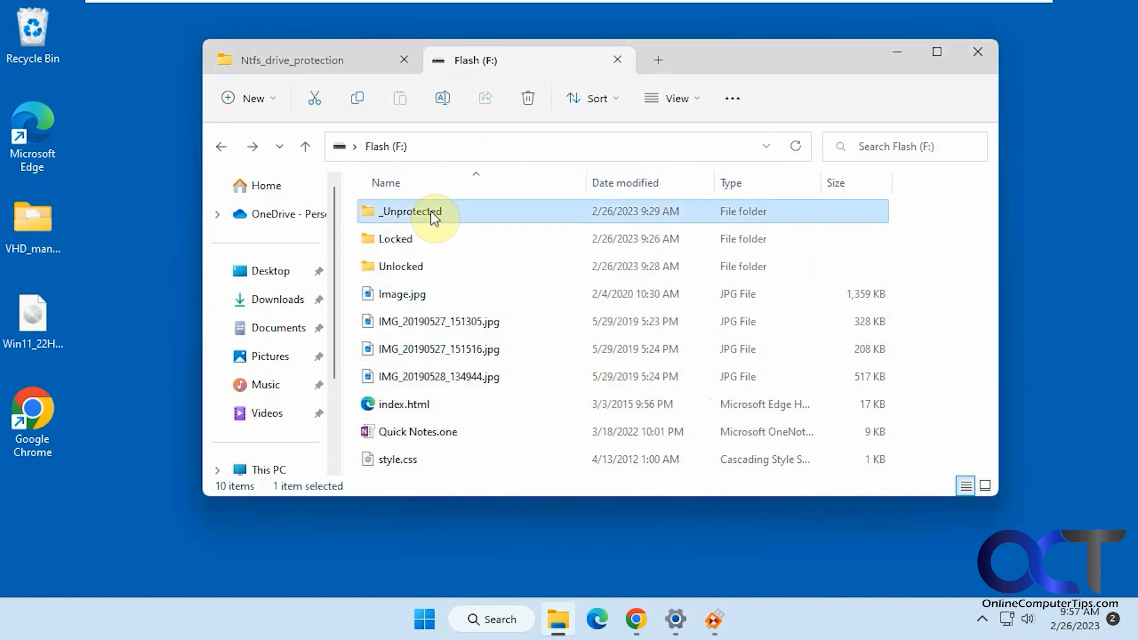
Create a New Text Document in _Unprotected, then return to the Flash (F:) root.
right_click(500, 345)
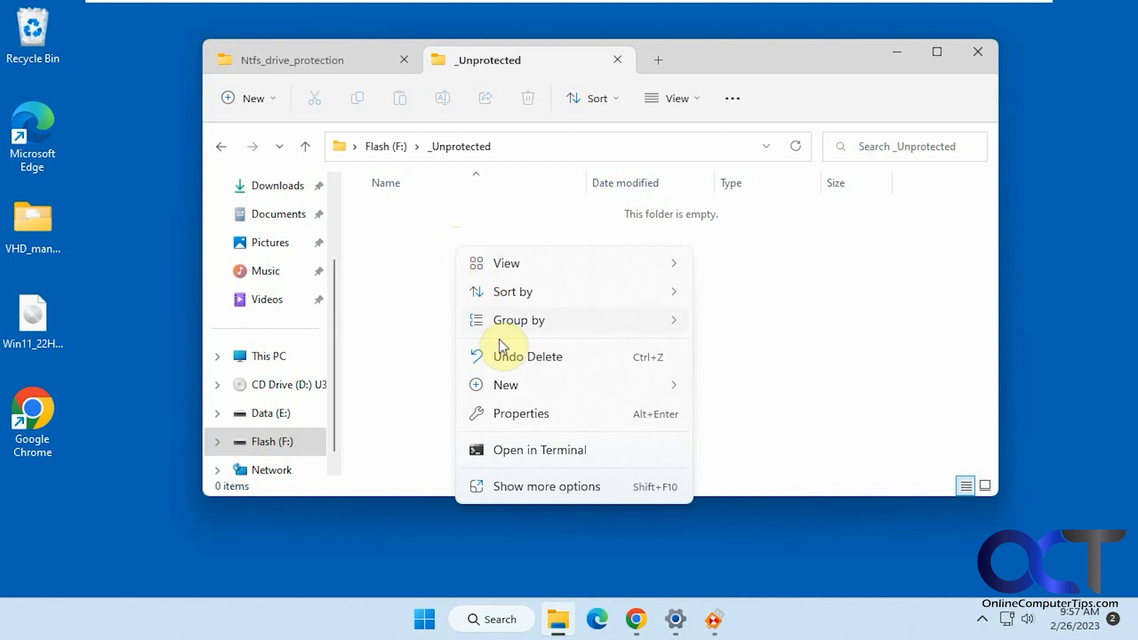
click(505, 384)
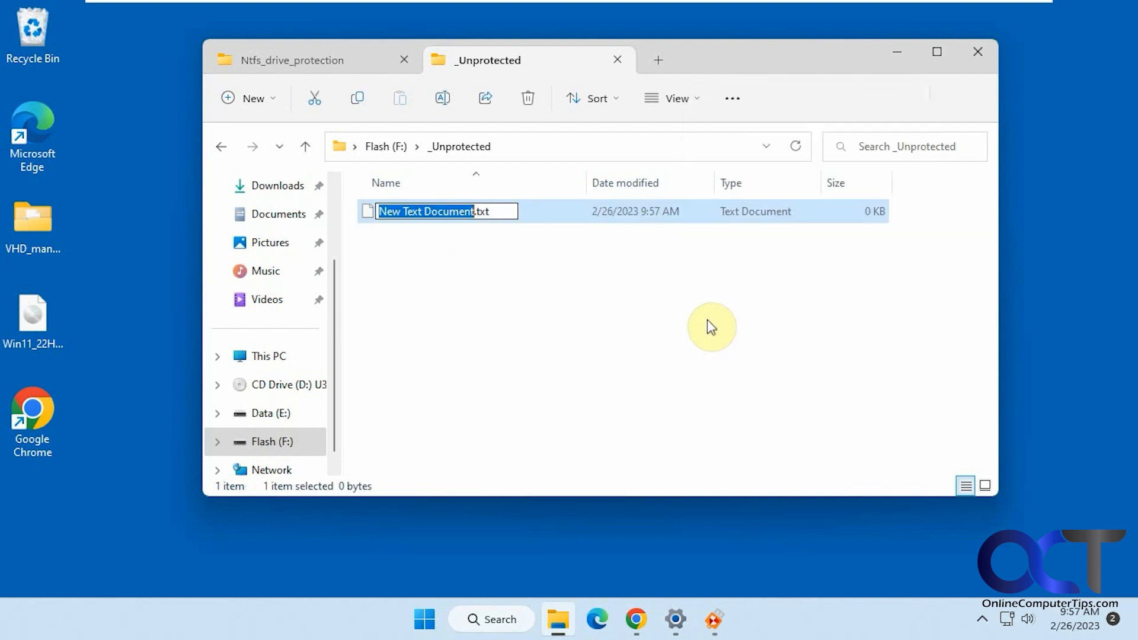
click(221, 147)
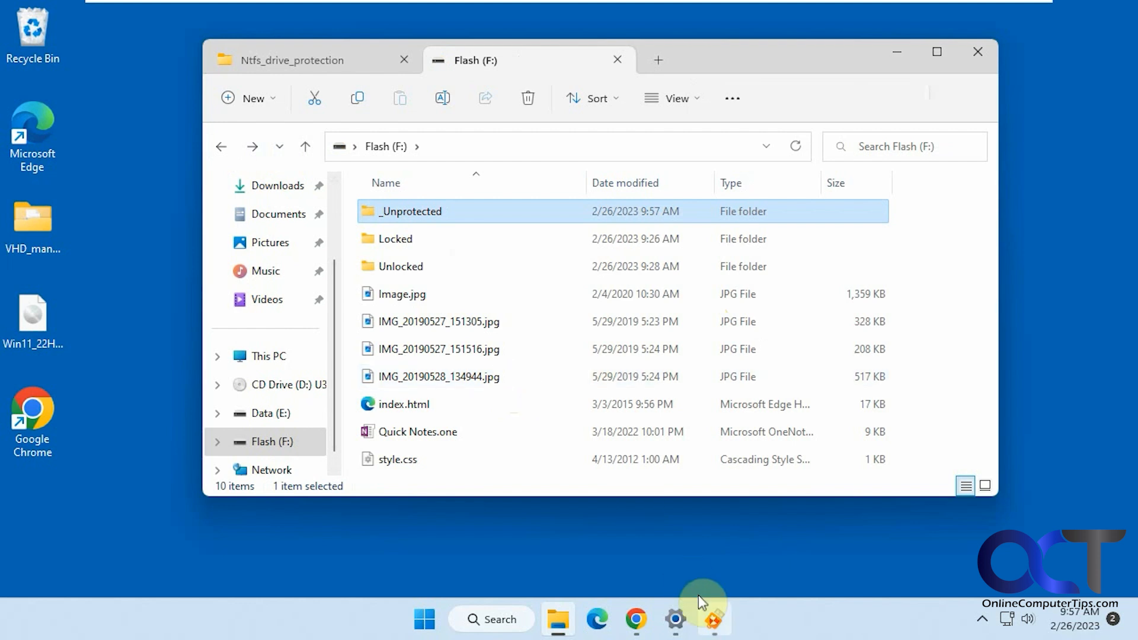
mouse_move(411, 266)
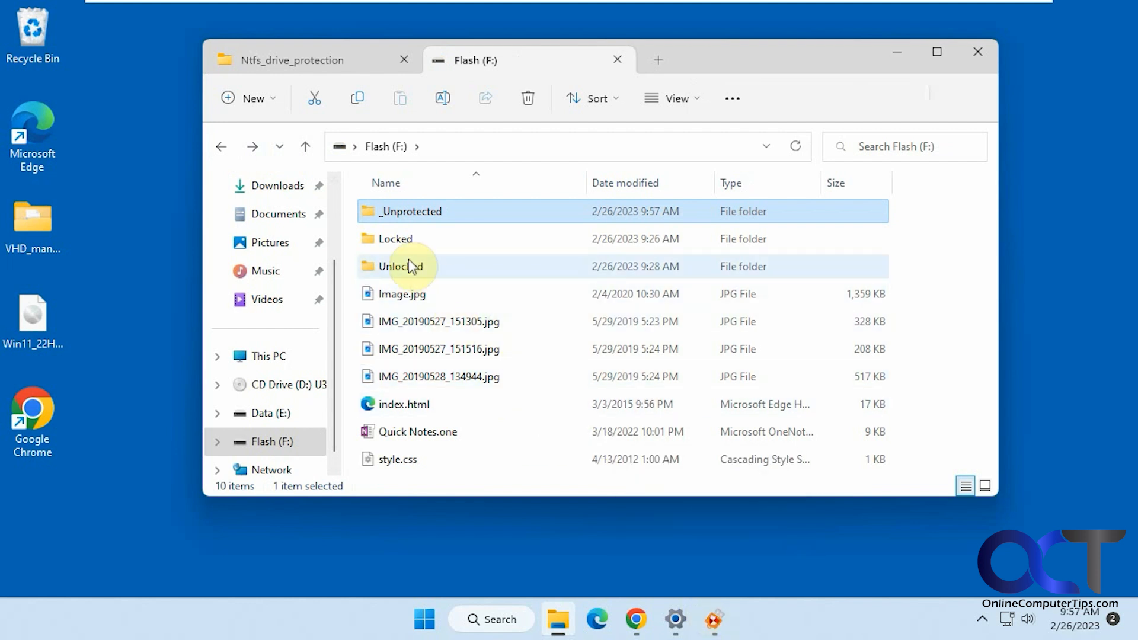
mouse_move(400, 267)
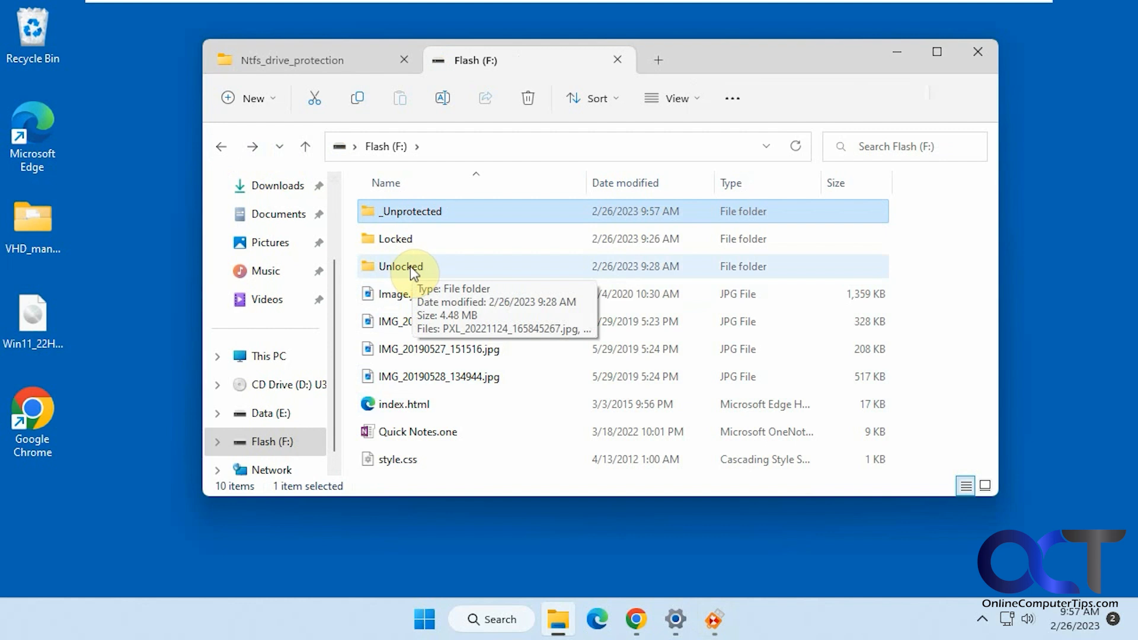
Add the Unlocked folder to drive F:'s unprotected file and folder list and apply it.
click(714, 619)
text(U)
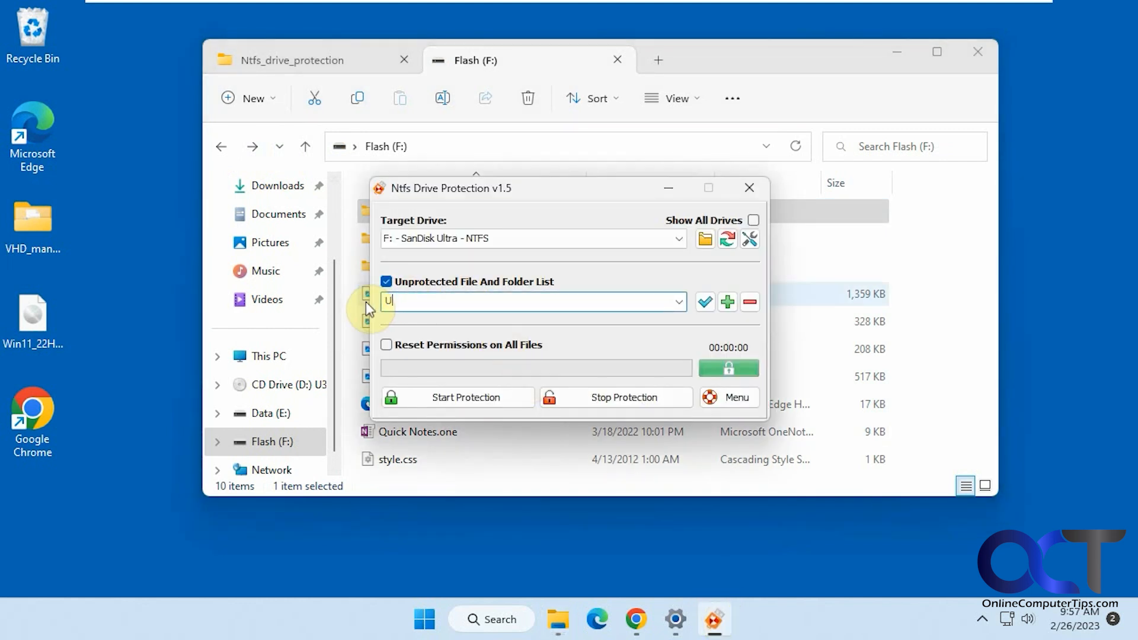
text(nlocked)
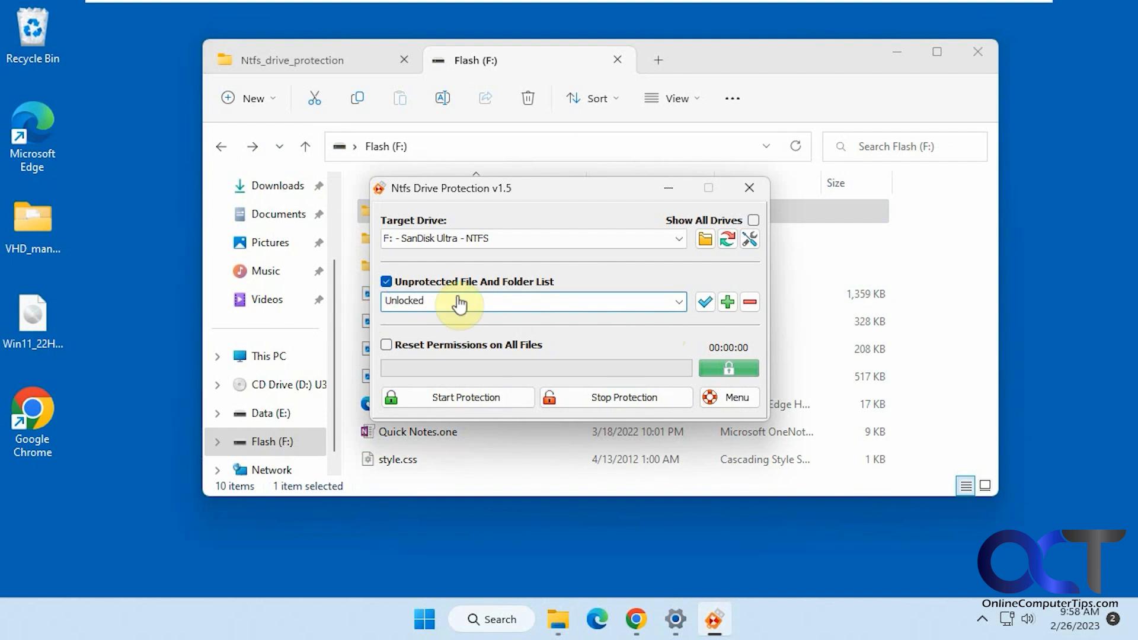
mouse_move(705, 302)
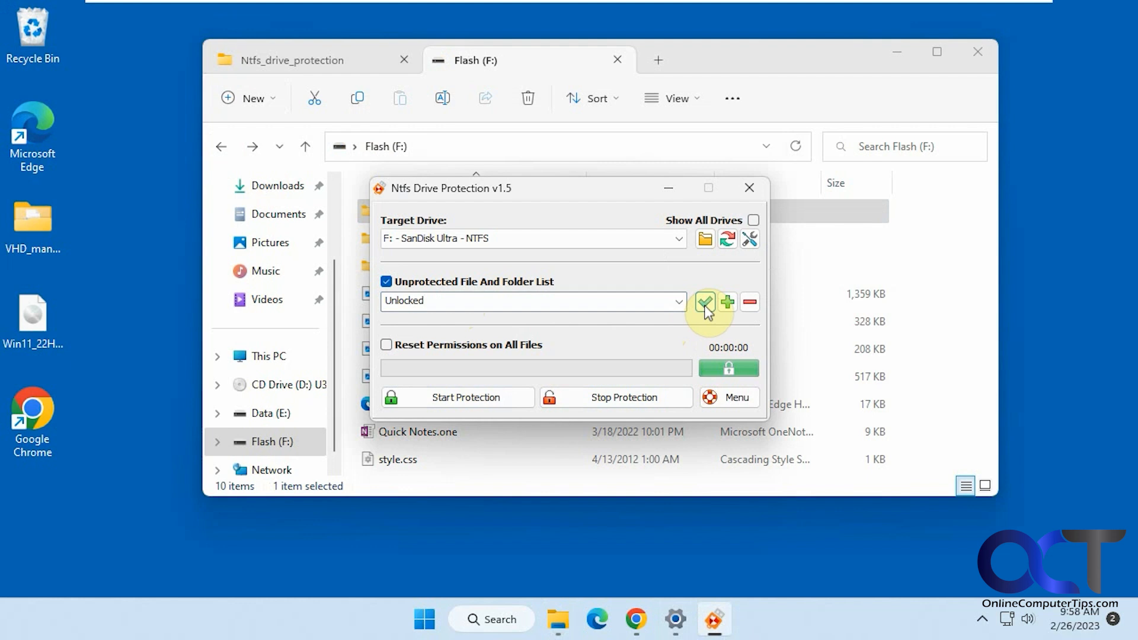
click(747, 188)
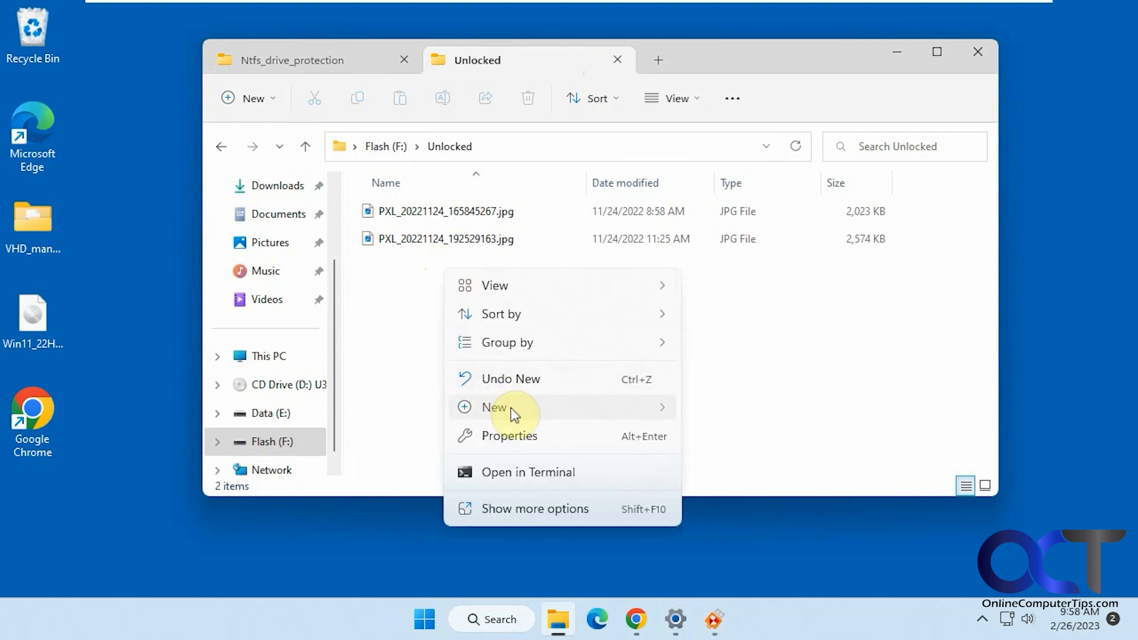
In Unlocked, create a New Text Document and permanently delete one JPG photo.
click(494, 406)
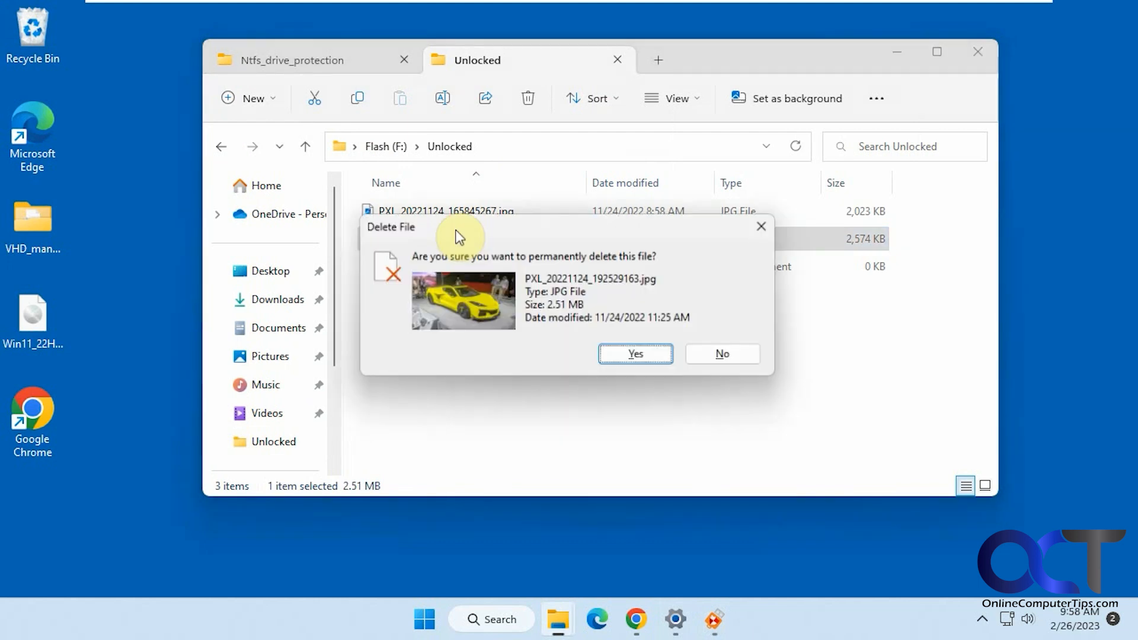
click(634, 353)
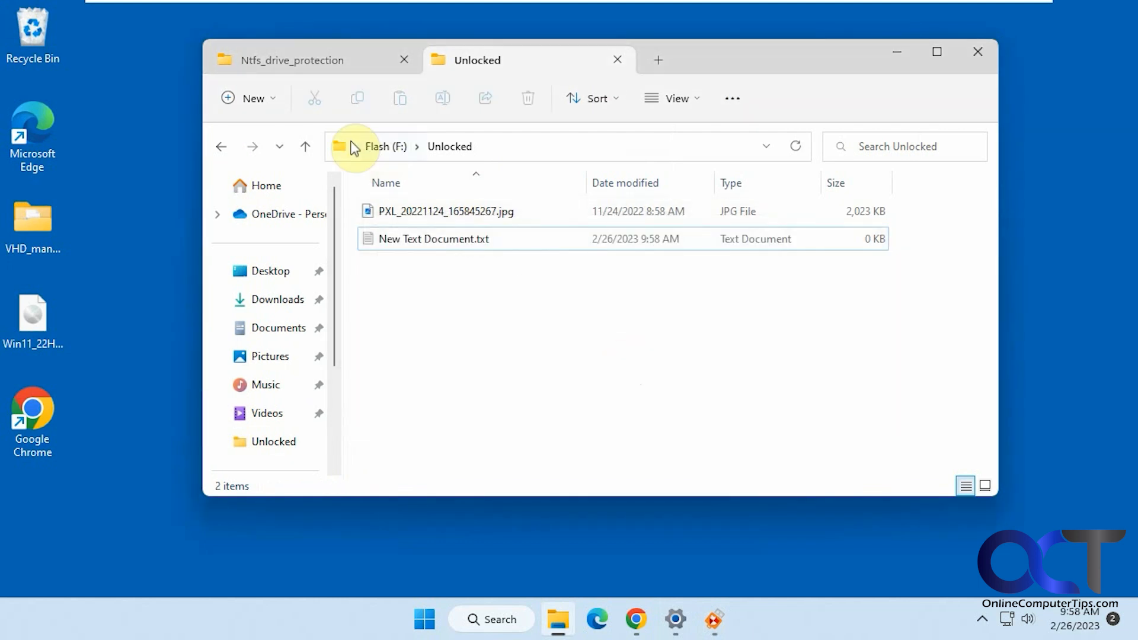
click(720, 620)
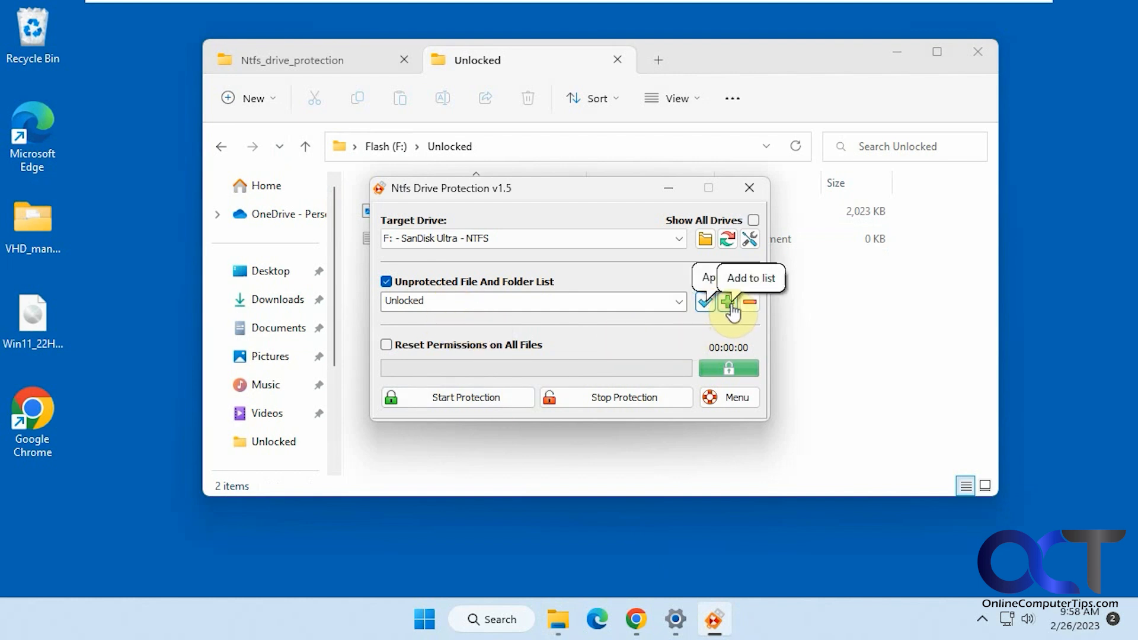
mouse_move(623, 334)
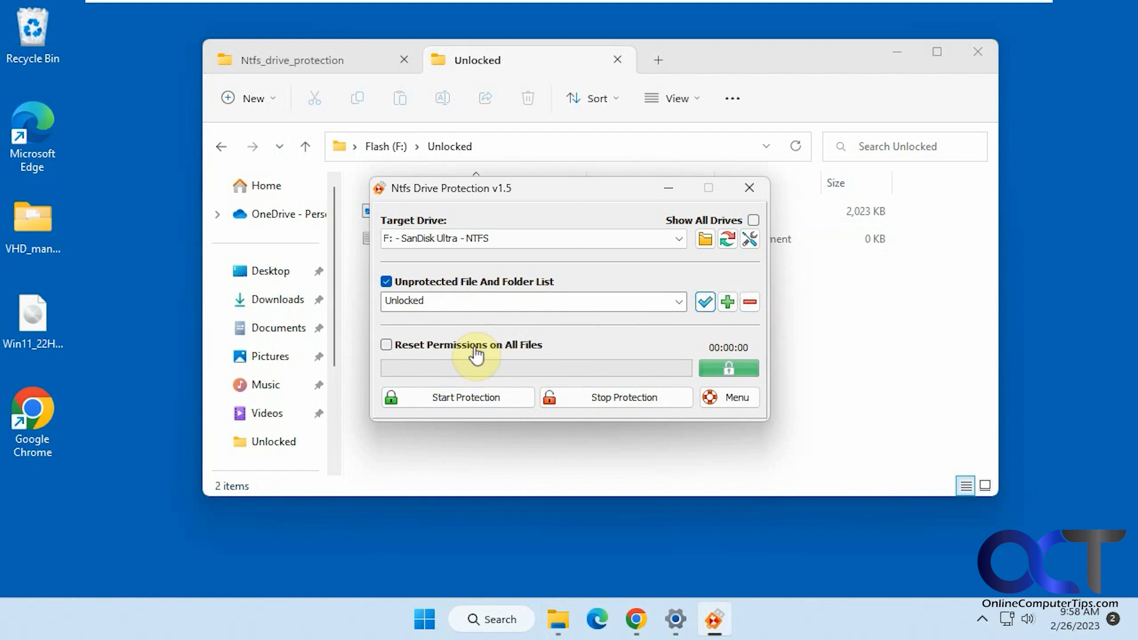
mouse_move(581, 345)
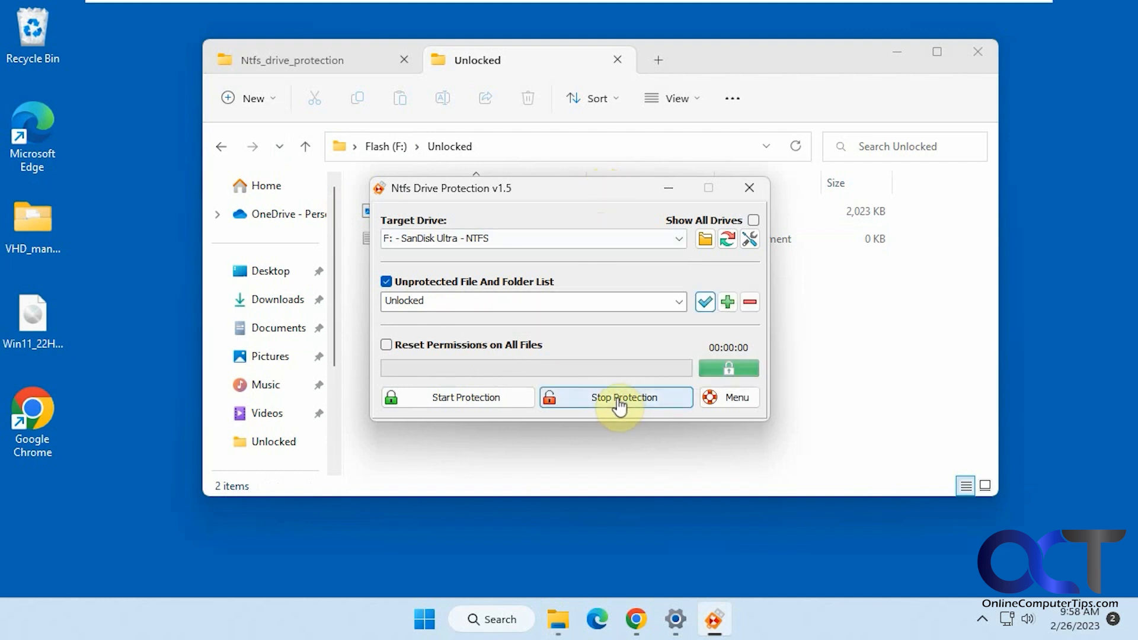
Stop protection on drive F: and dismiss the success message.
click(615, 397)
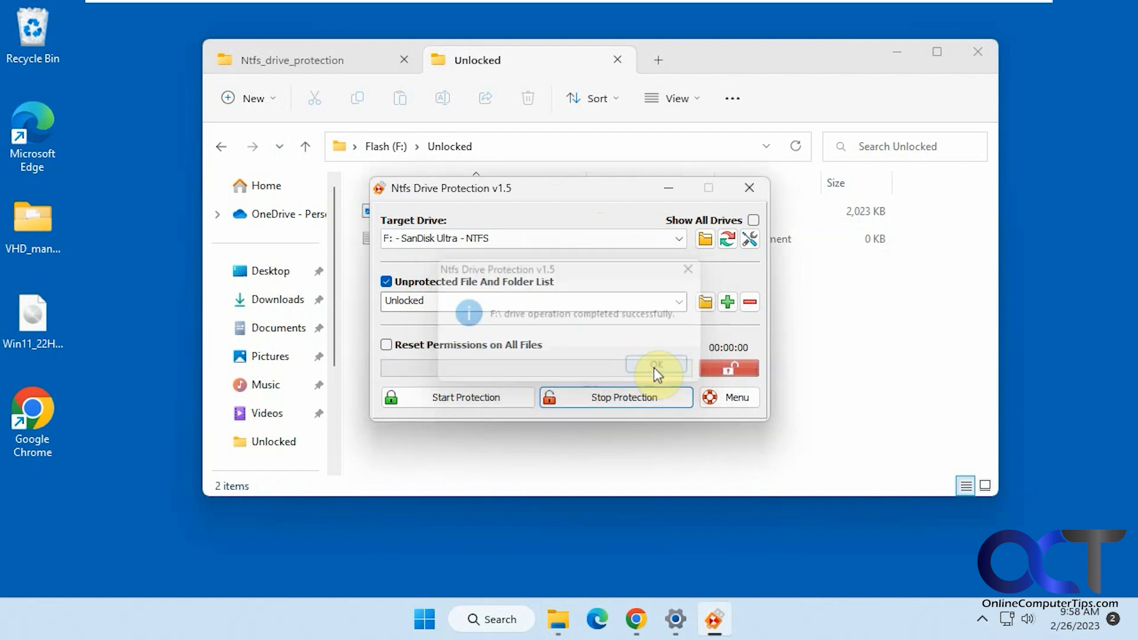
click(657, 365)
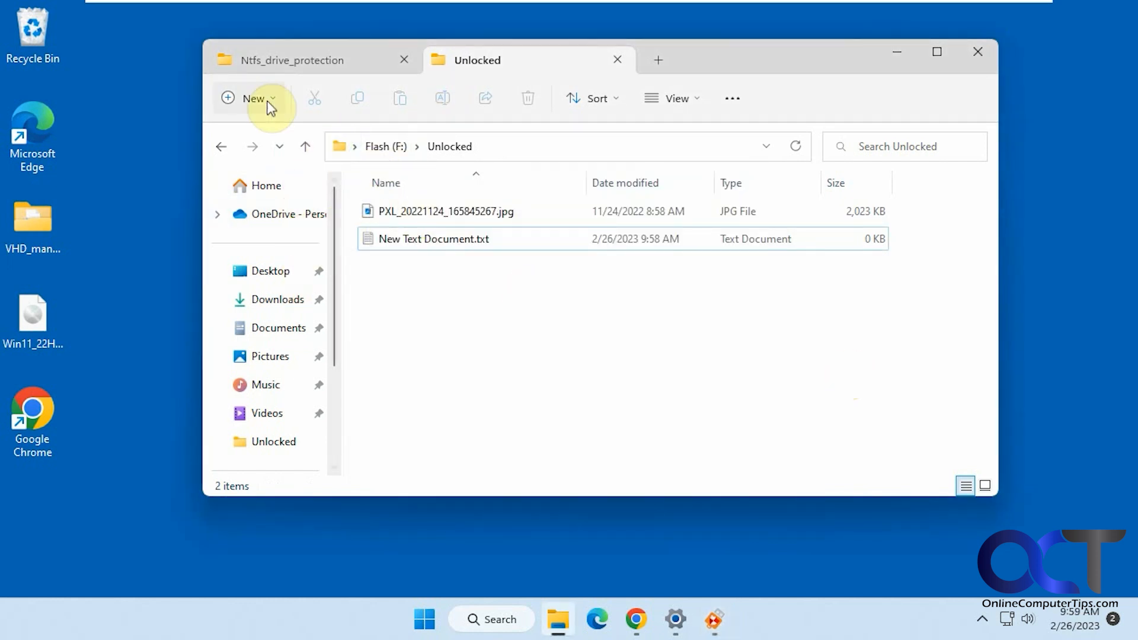
Permanently delete IMG_20190527_151516.jpg from the Flash (F:) root, leaving nine items.
click(305, 145)
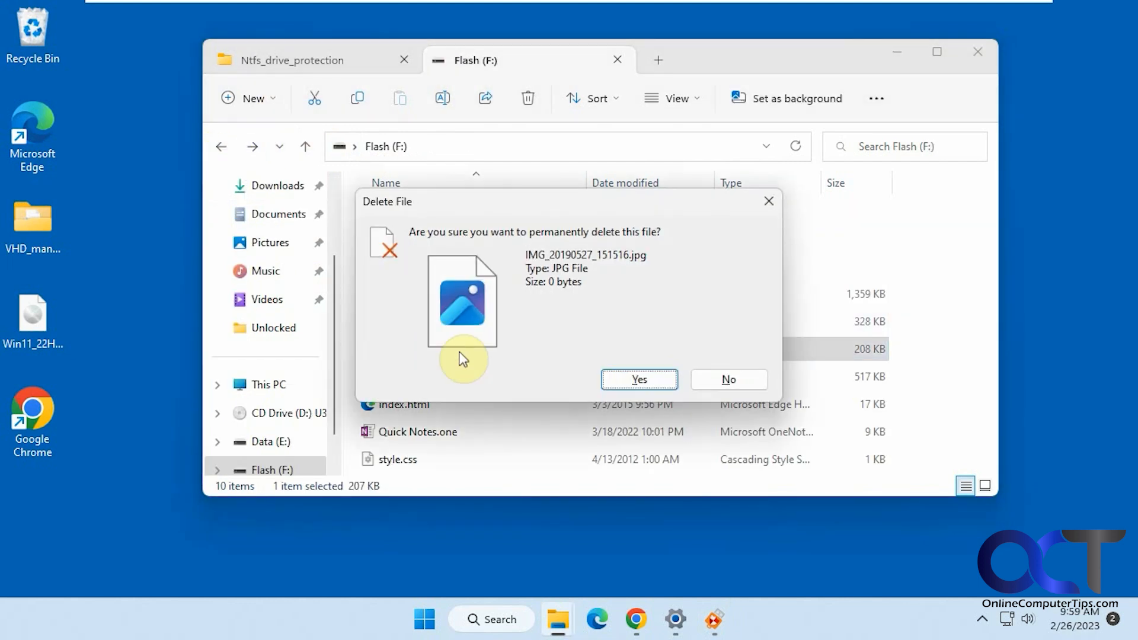
click(637, 380)
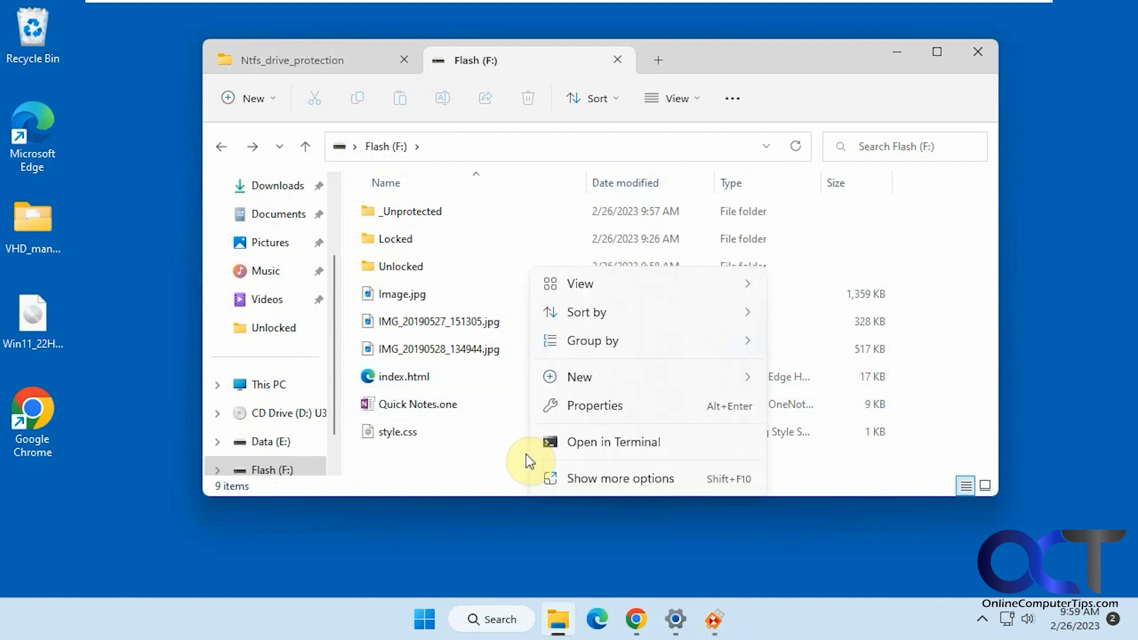
mouse_move(804, 329)
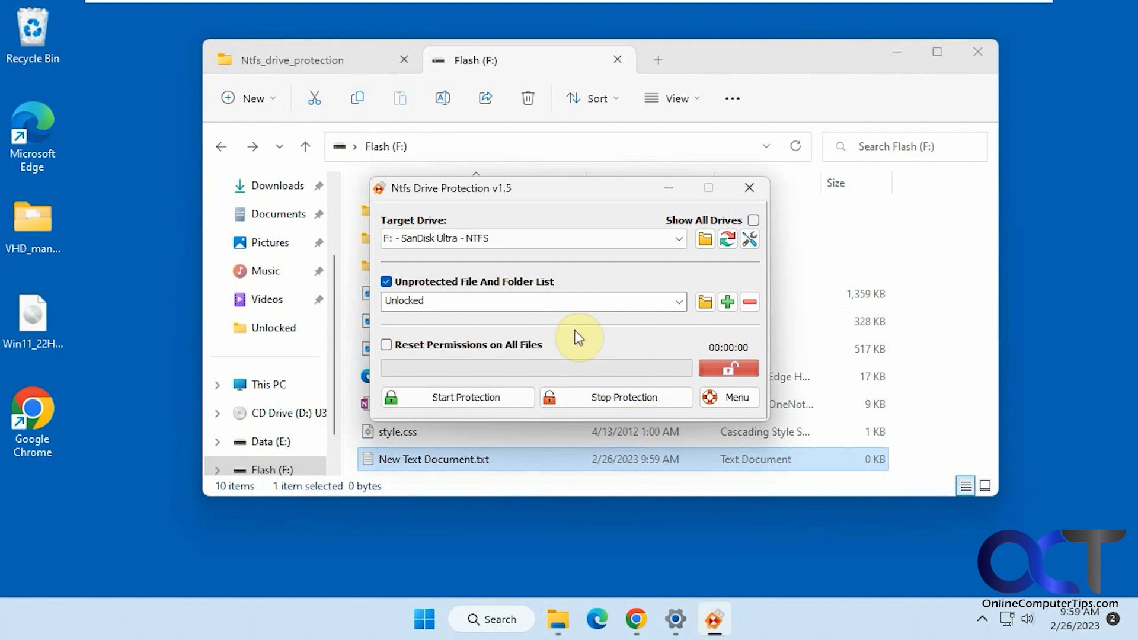
mouse_move(577, 356)
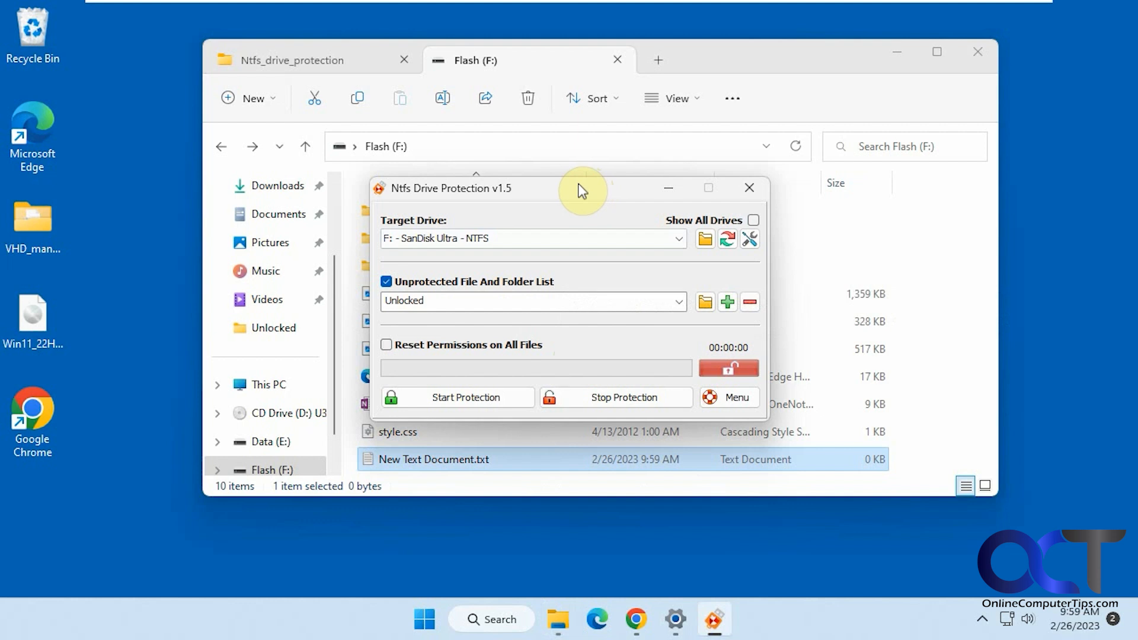
mouse_move(571, 208)
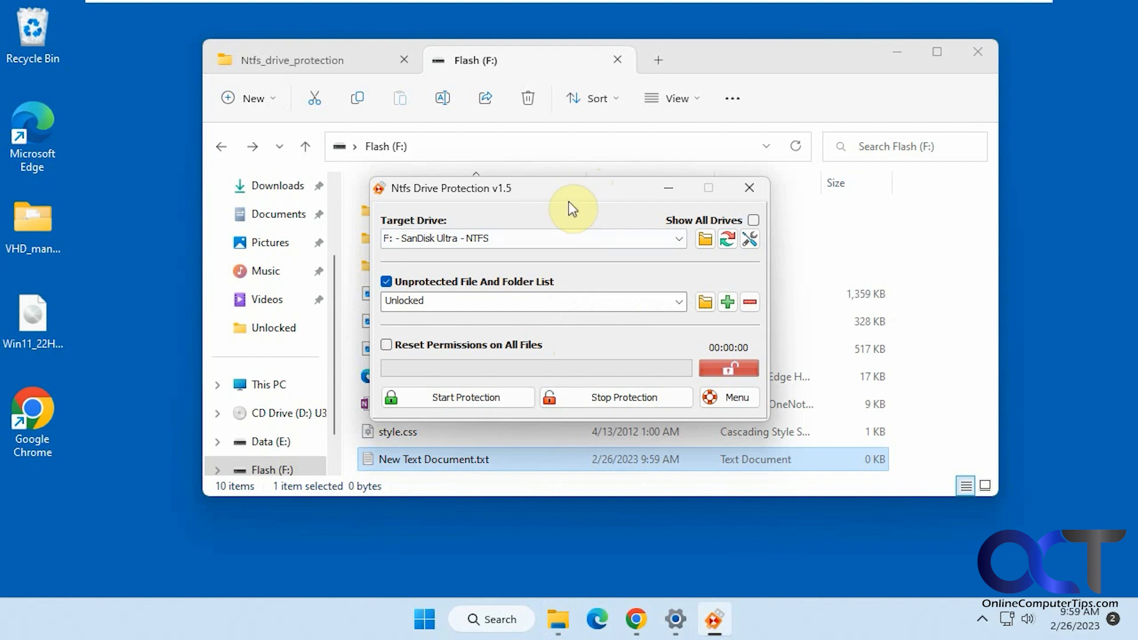